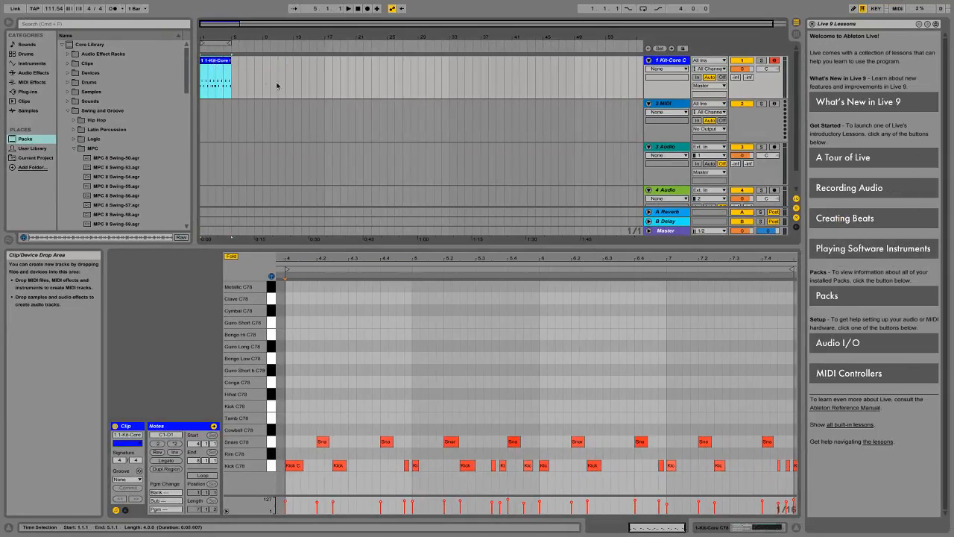
Step: Select the drum clip's notes and inspect the quantize grid values without applying them
drag(286, 425, 489, 474)
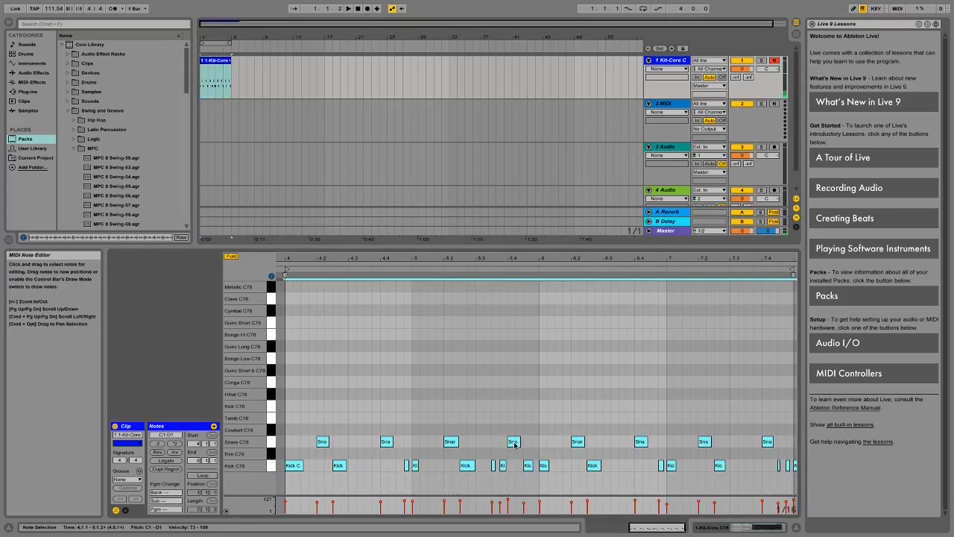
right_click(514, 441)
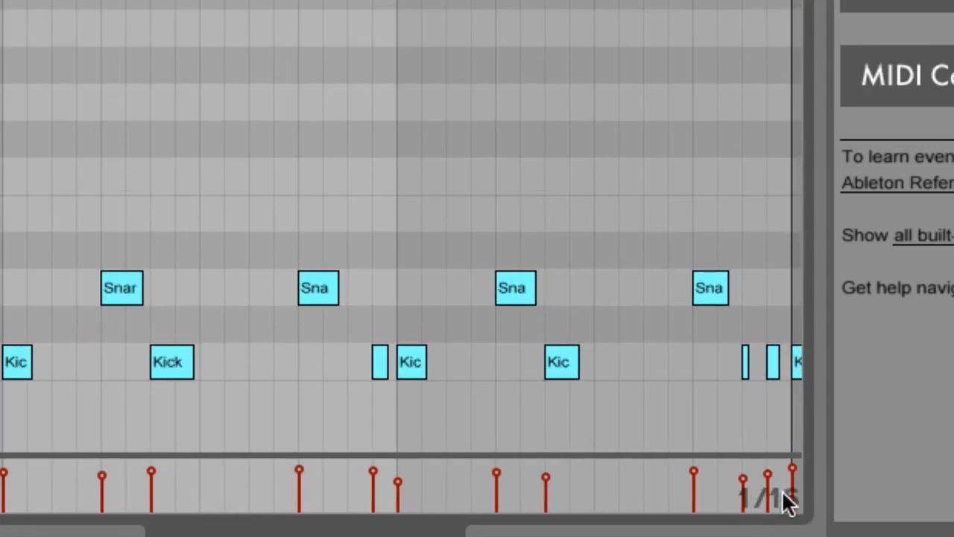
mouse_move(456, 346)
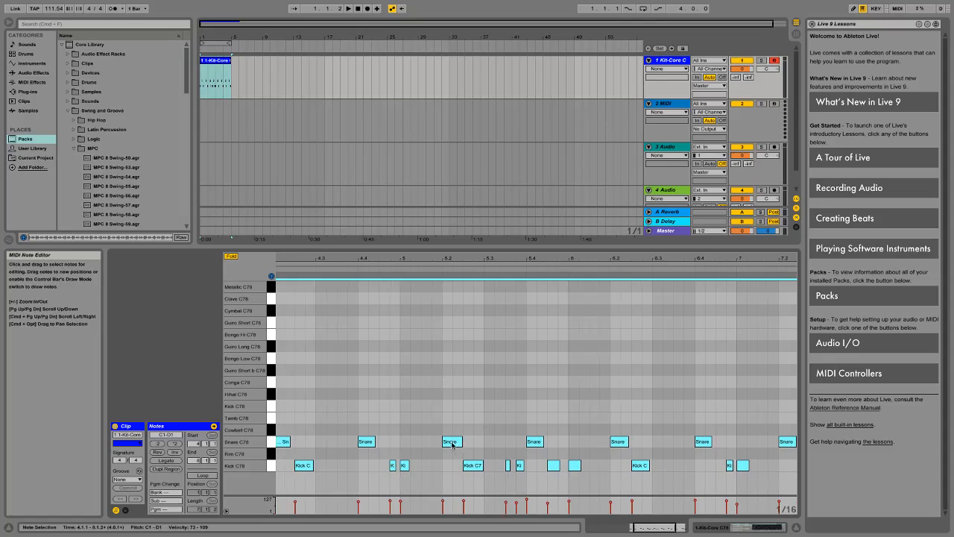
right_click(450, 441)
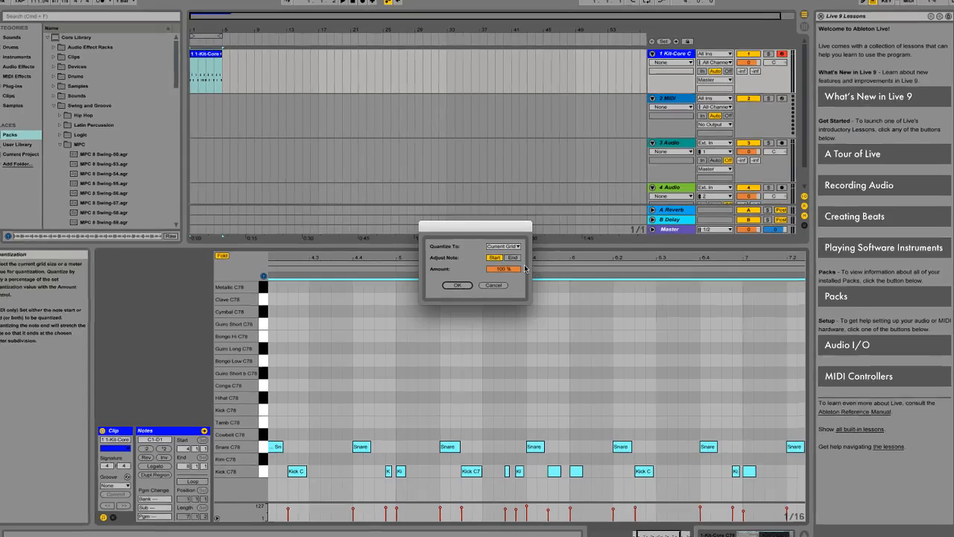
click(504, 246)
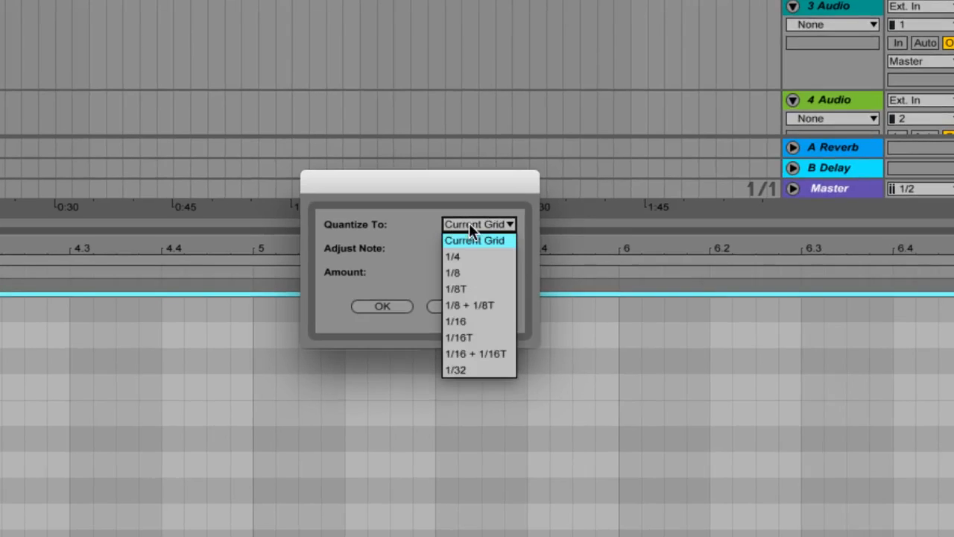
mouse_move(498, 246)
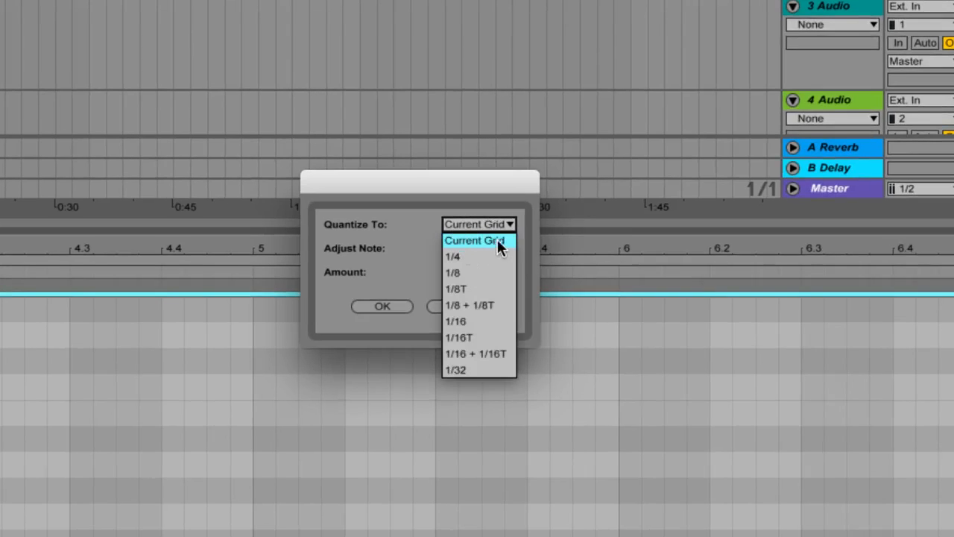
mouse_move(484, 343)
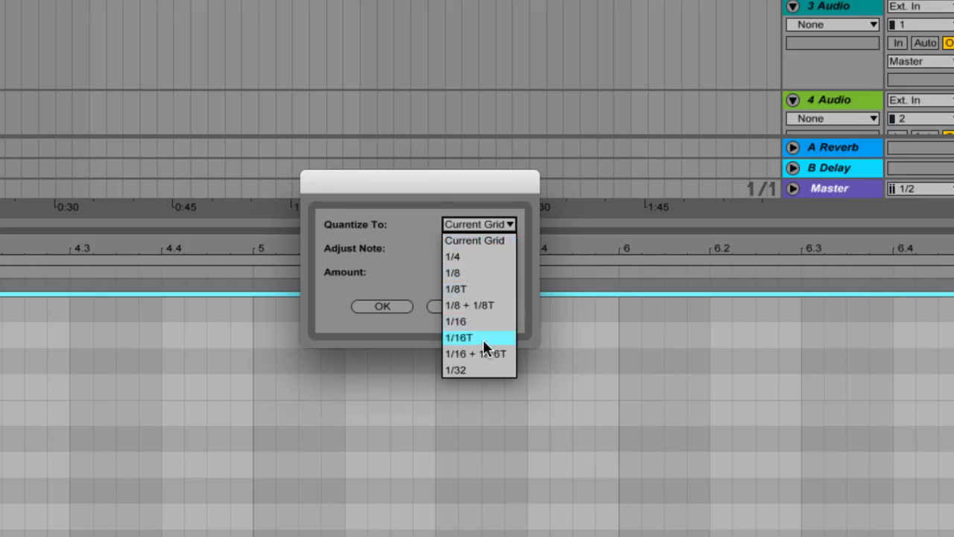
mouse_move(465, 327)
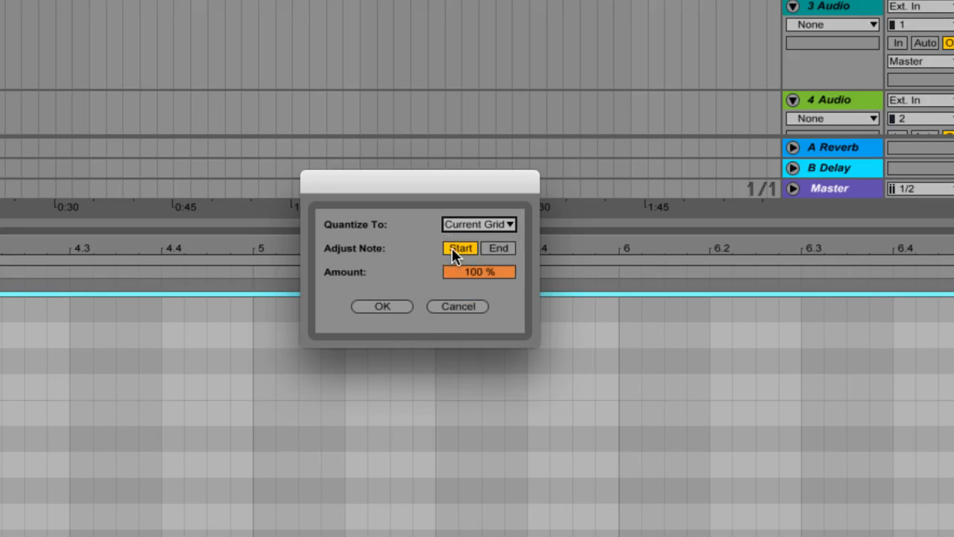
mouse_move(459, 252)
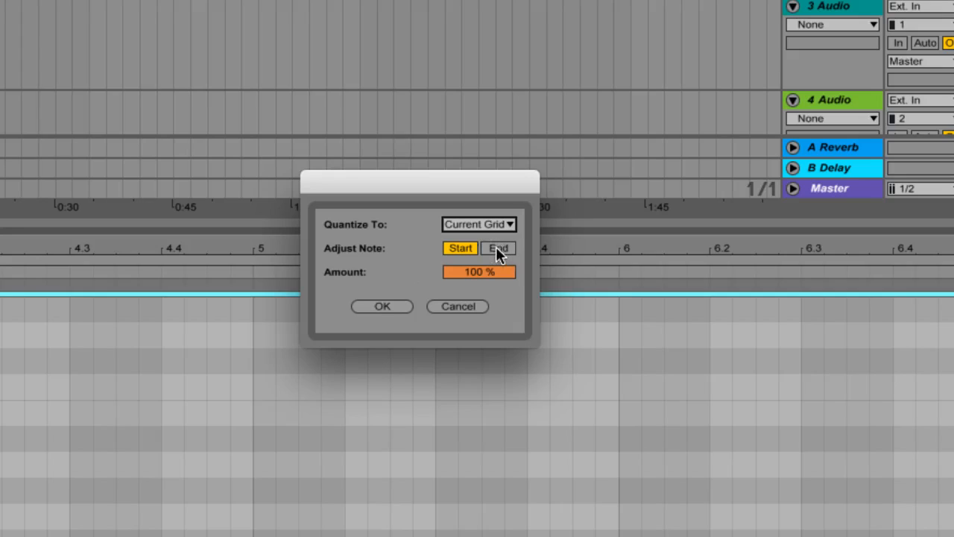
mouse_move(490, 290)
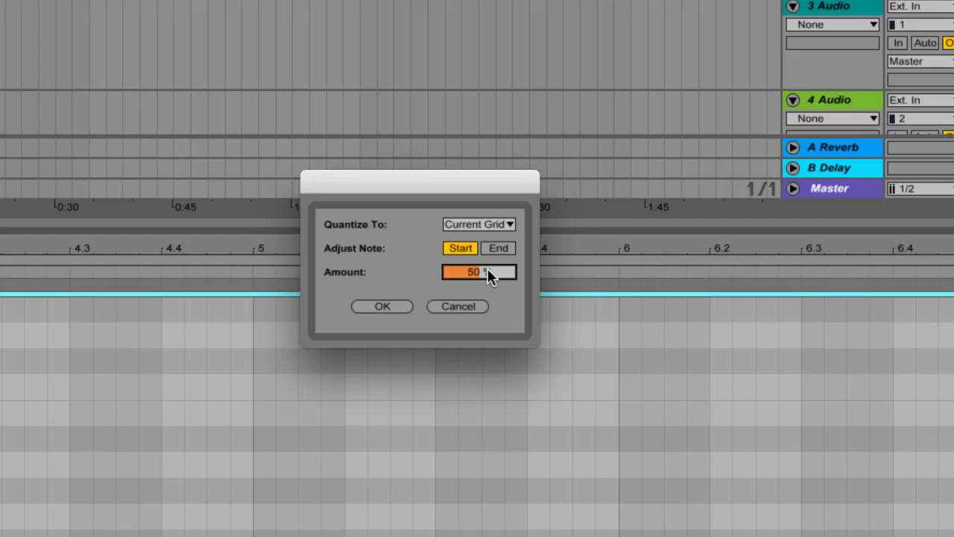
mouse_move(427, 298)
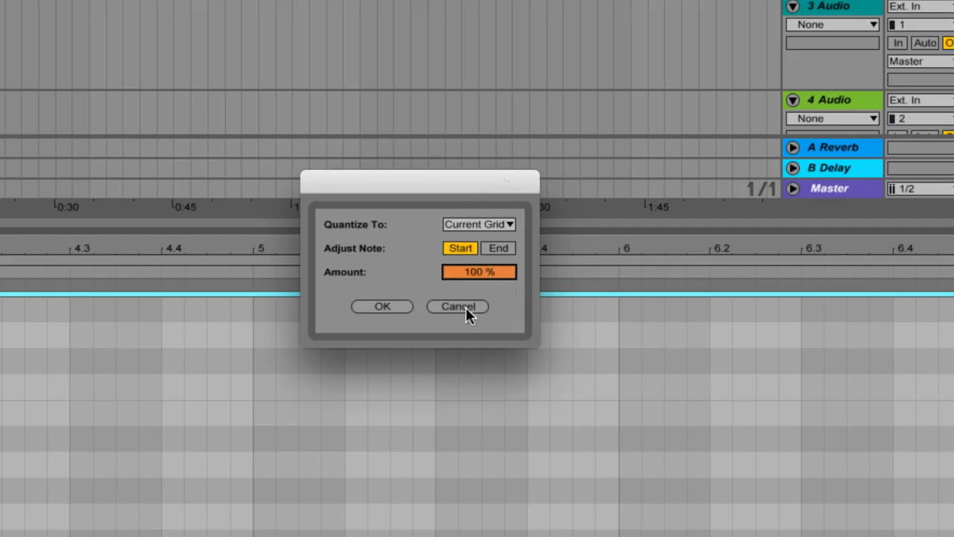
click(458, 308)
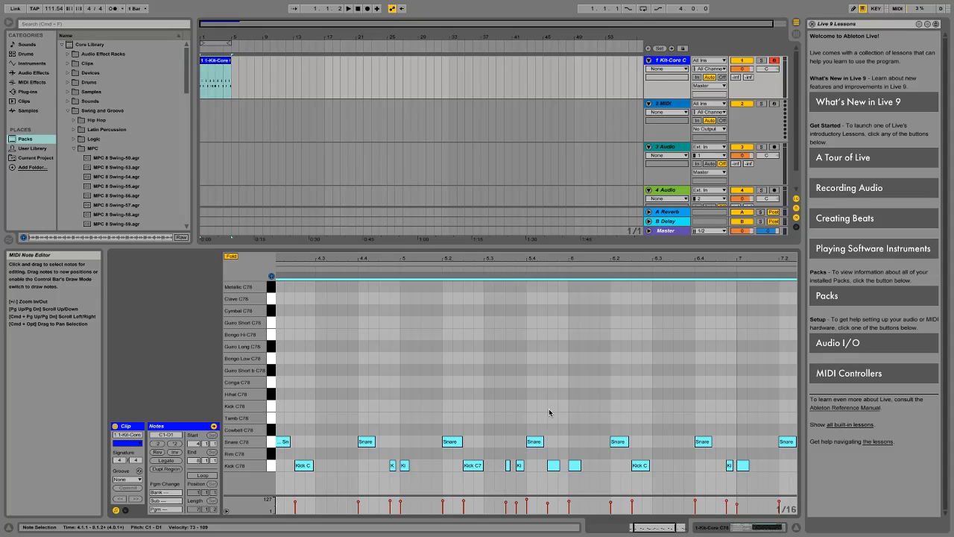
mouse_move(510, 399)
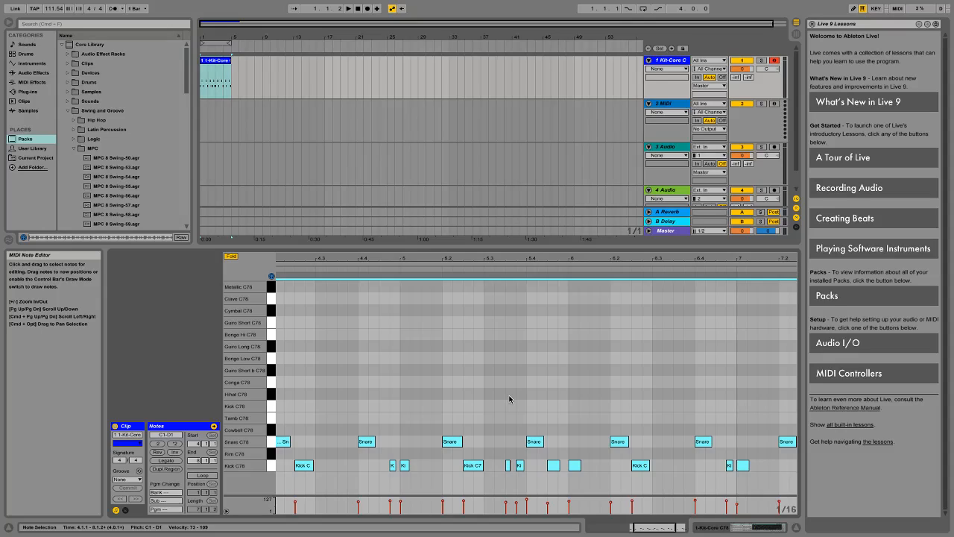
mouse_move(342, 422)
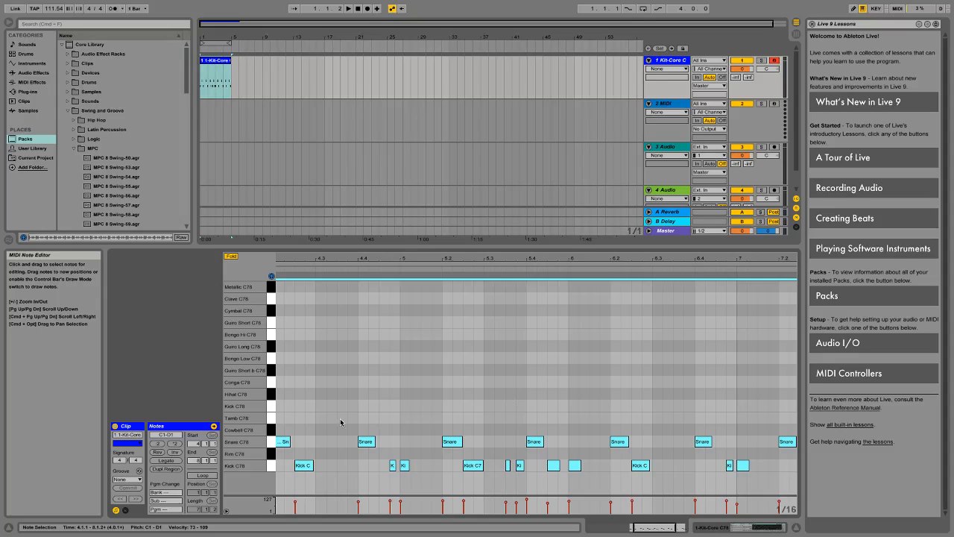
mouse_move(471, 430)
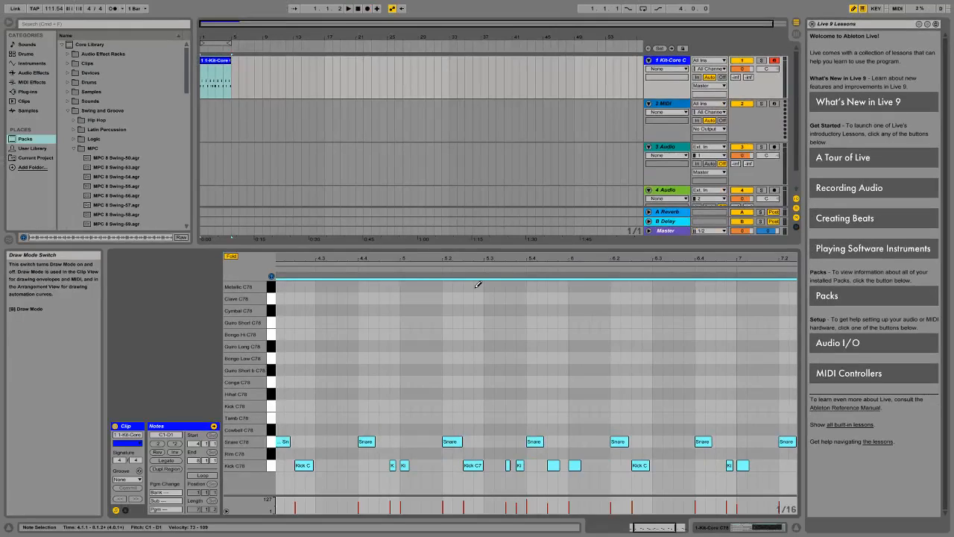
mouse_move(239, 394)
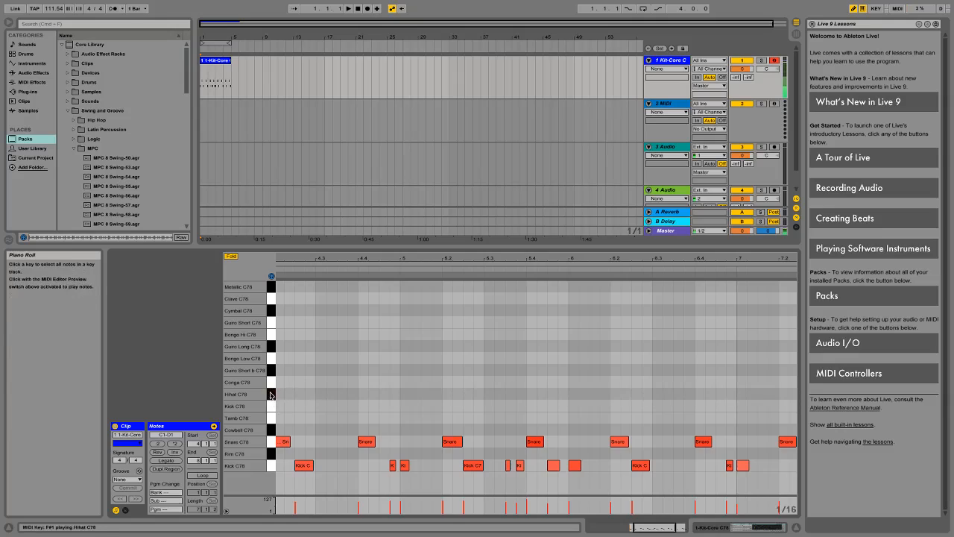
mouse_move(272, 280)
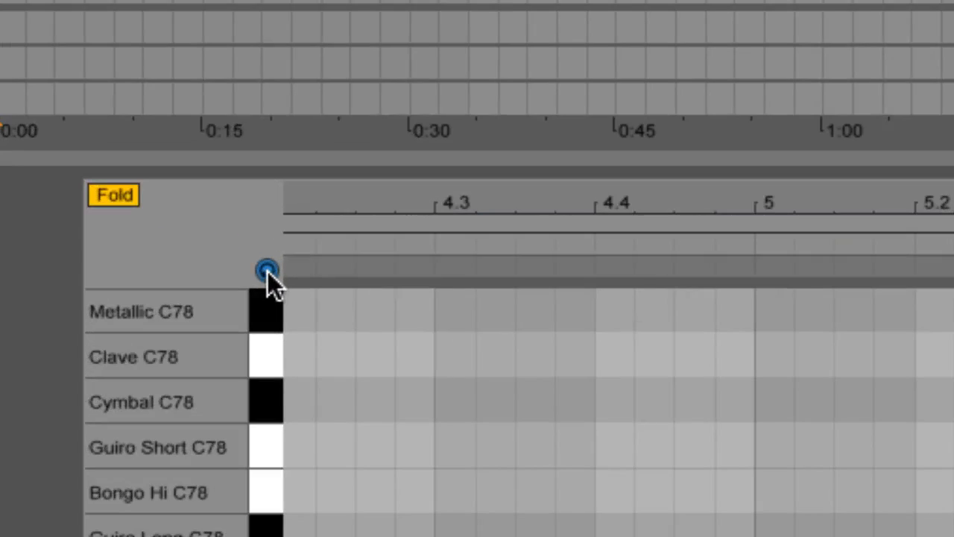
mouse_move(268, 470)
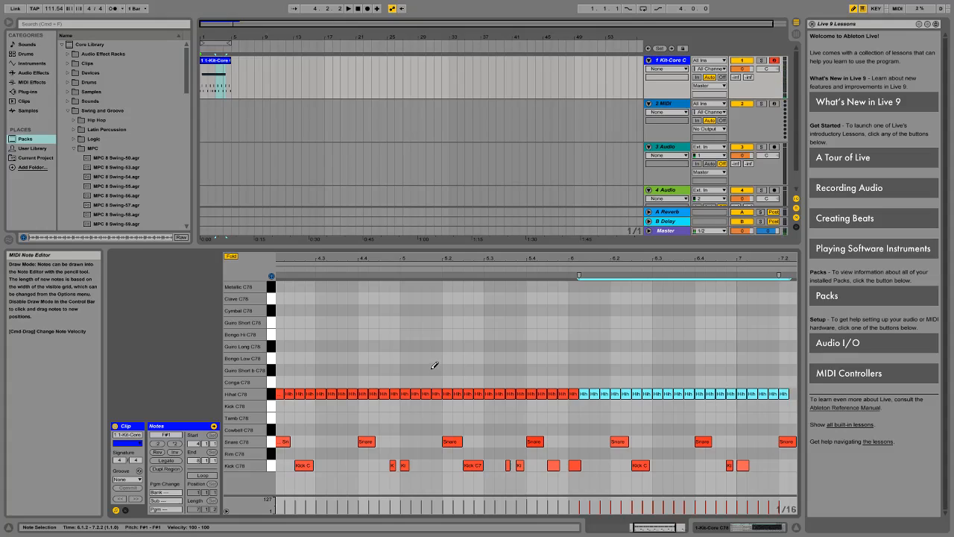
mouse_move(336, 309)
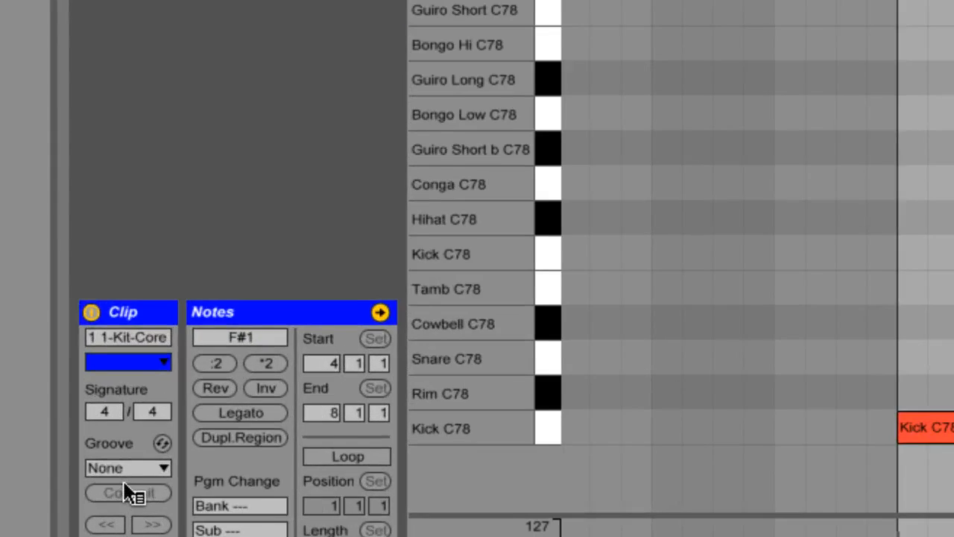
Step: Load MPC 16 Double Down-70.agr from the MPC swing folder as the clip groove
scroll(down, 3)
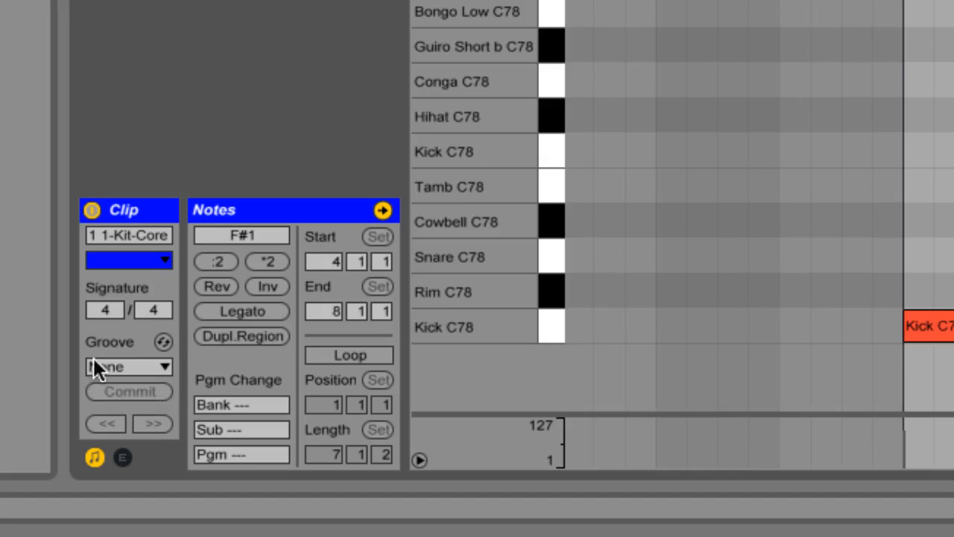
mouse_move(163, 342)
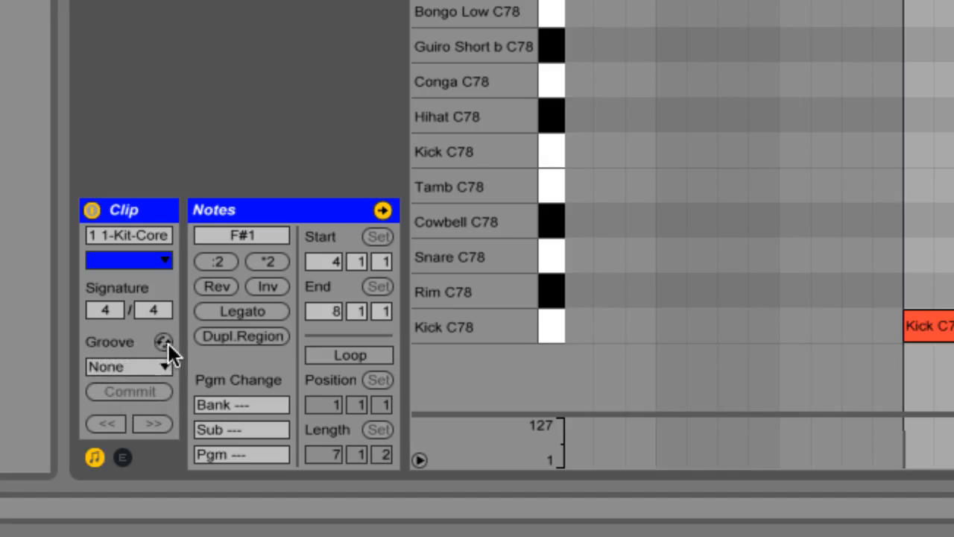
mouse_move(131, 350)
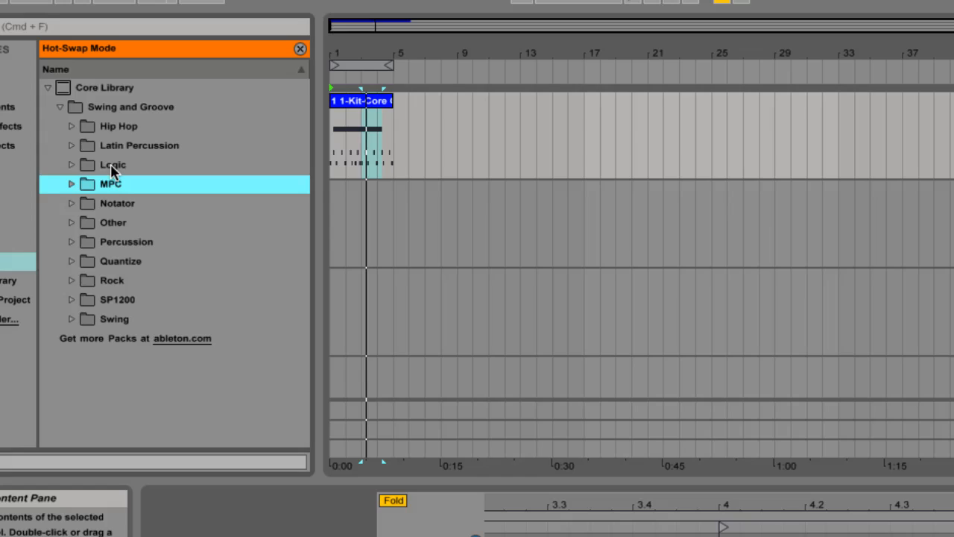
mouse_move(116, 191)
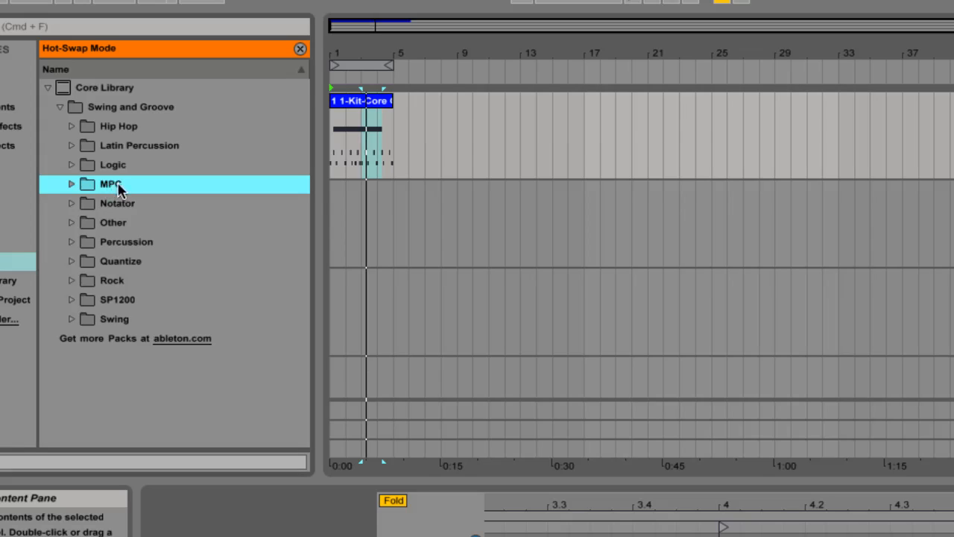
mouse_move(88, 192)
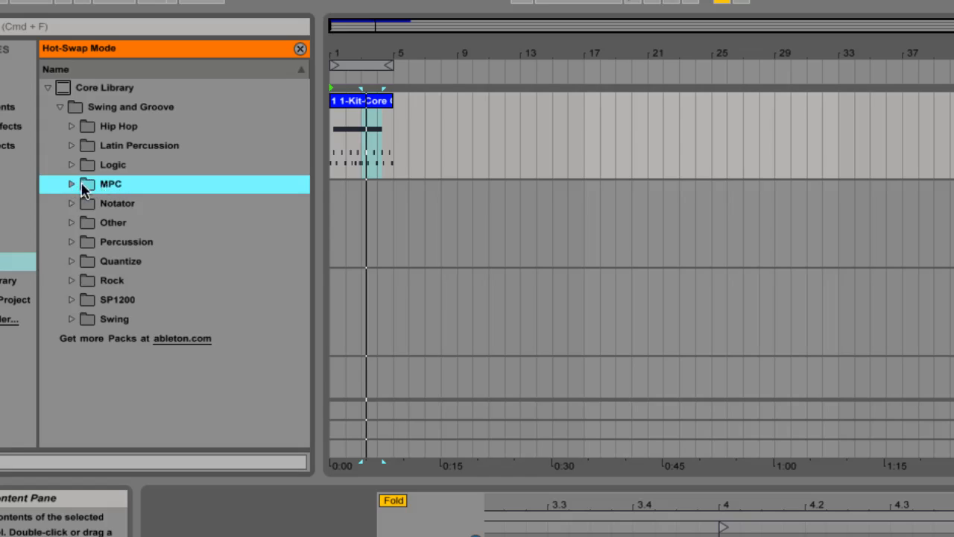
click(72, 185)
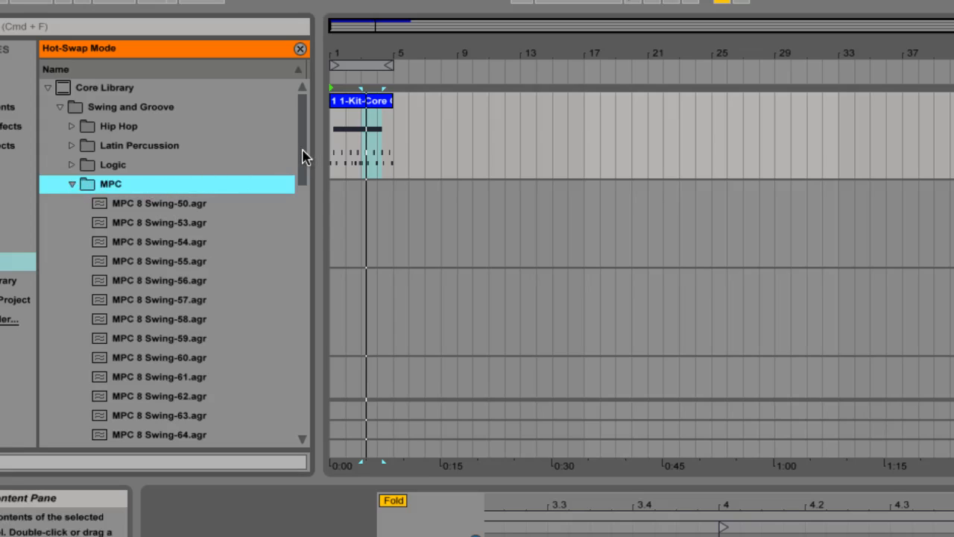
scroll(down, 3)
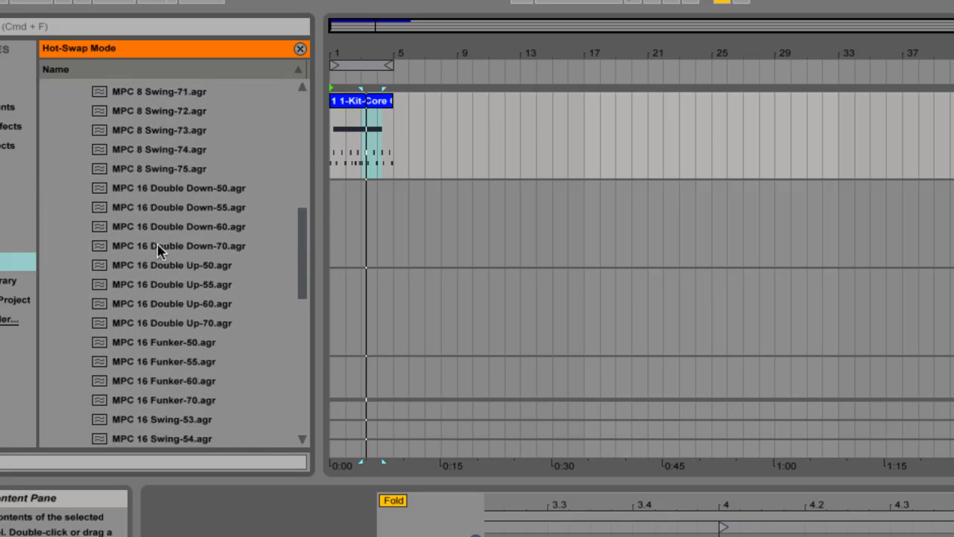
mouse_move(185, 229)
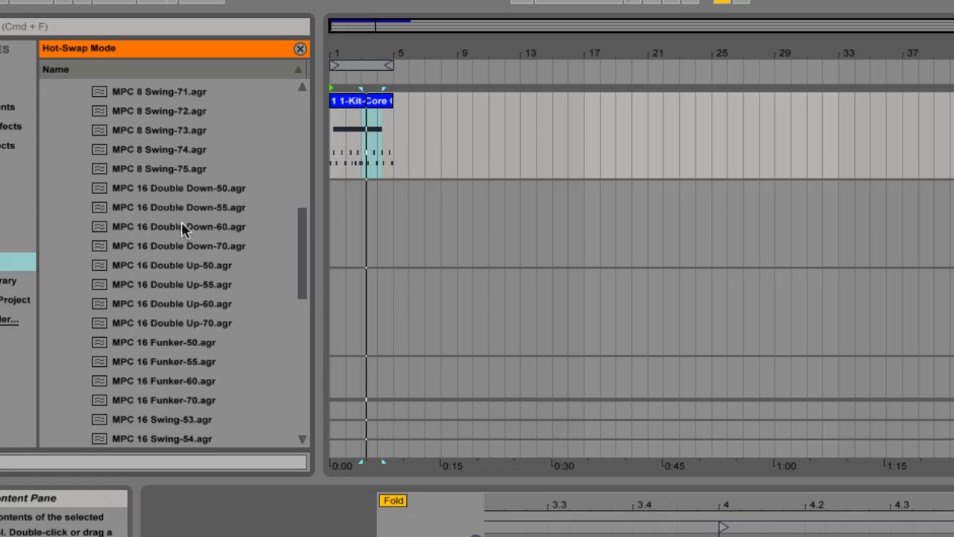
mouse_move(173, 254)
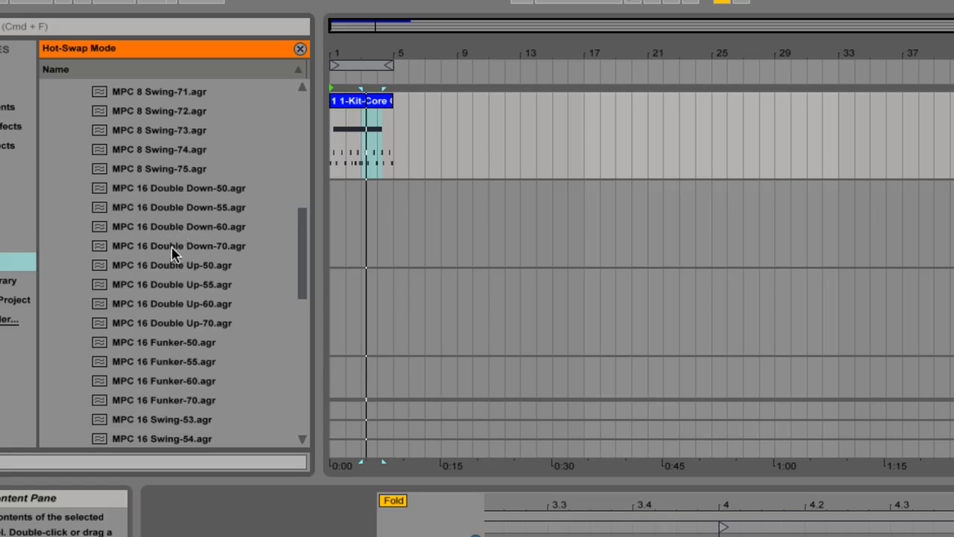
mouse_move(153, 254)
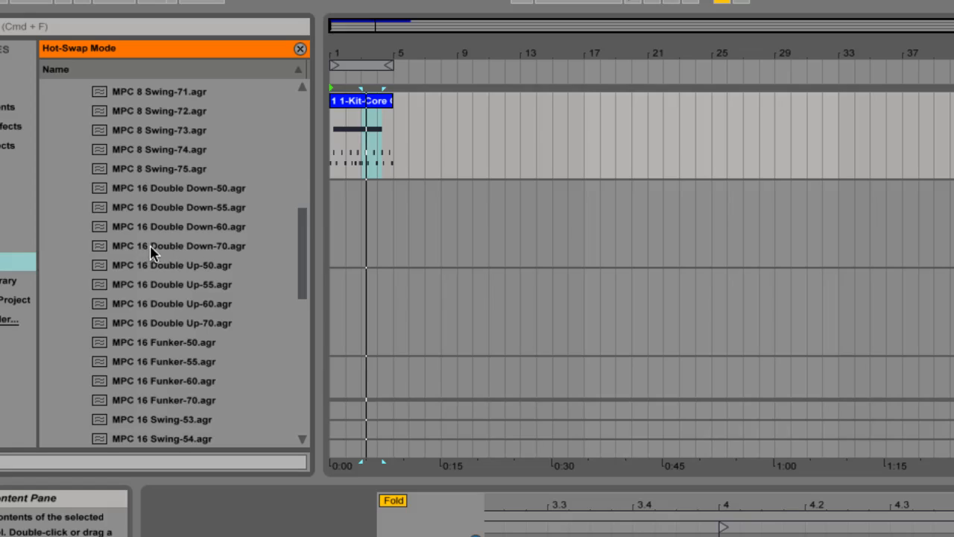
click(179, 244)
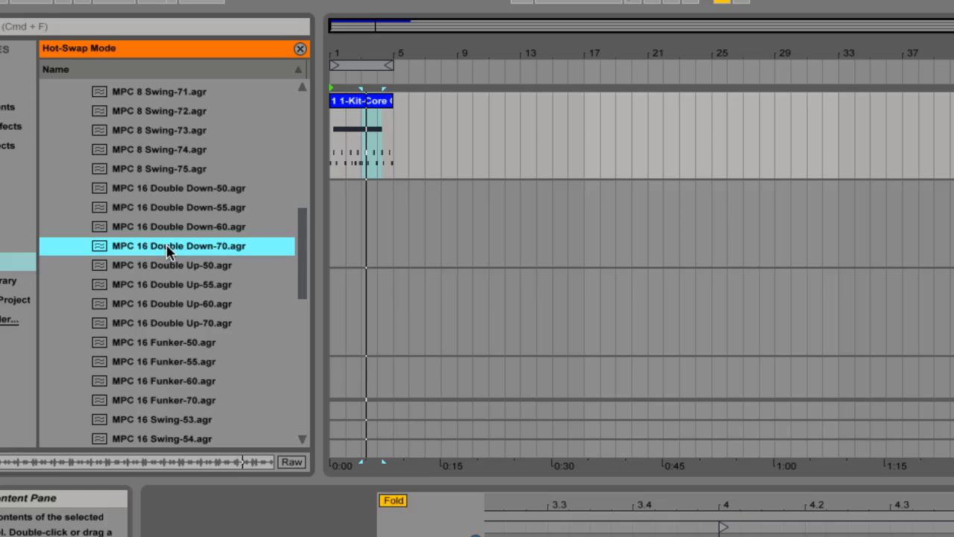
mouse_move(122, 136)
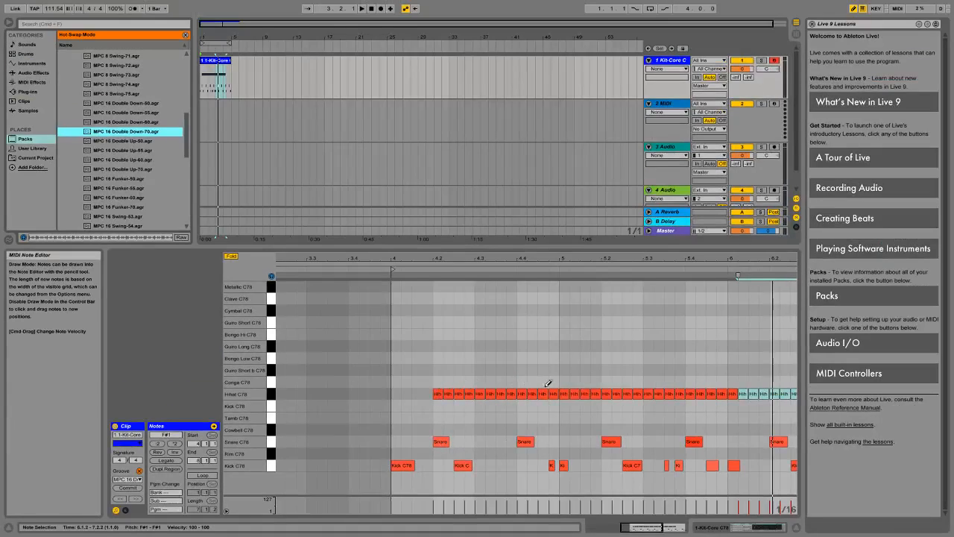
mouse_move(608, 420)
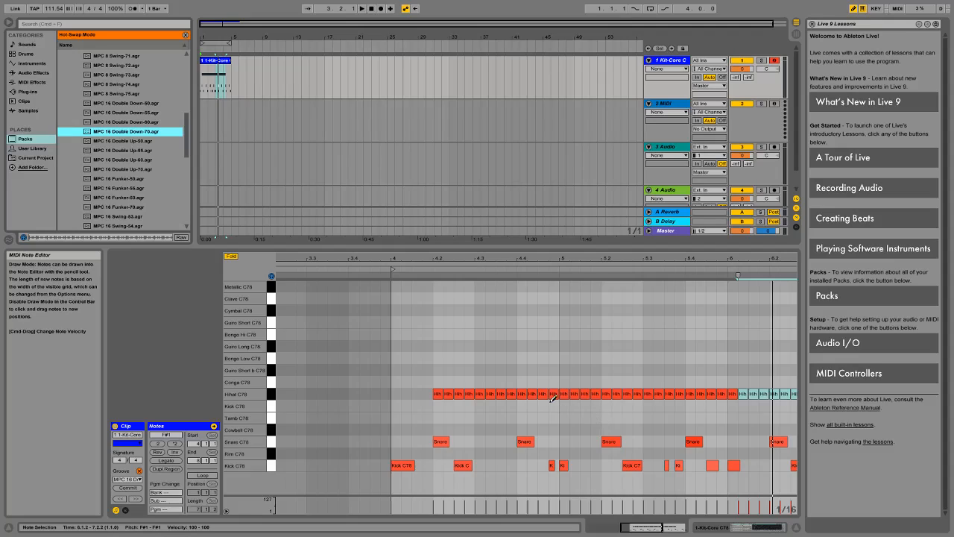
Step: Listen to the grooved clip, then return to browsing the groove folders
click(361, 9)
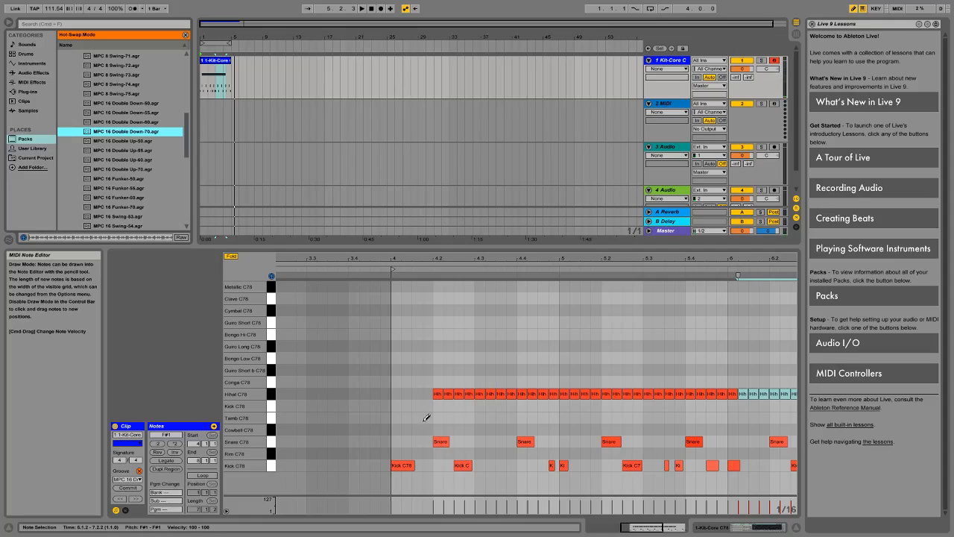
click(122, 471)
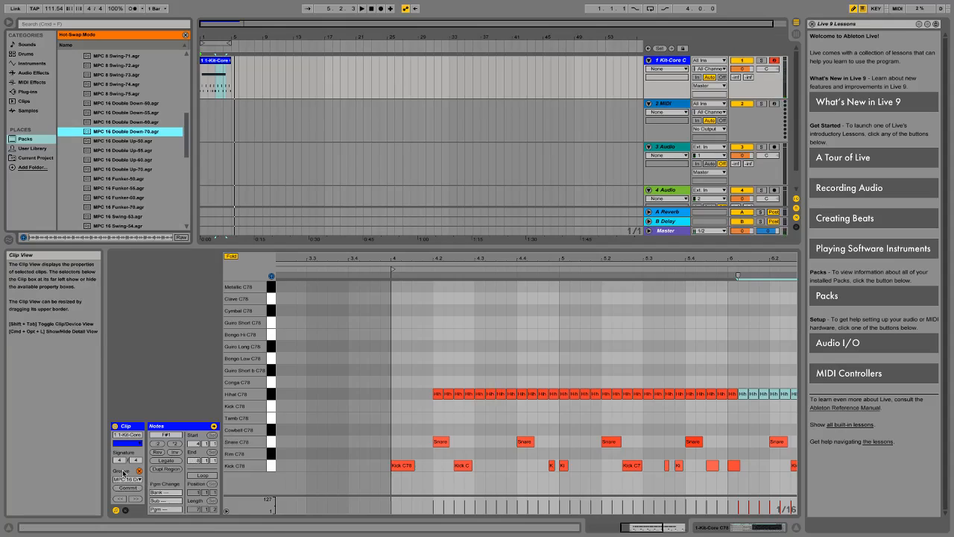
mouse_move(127, 479)
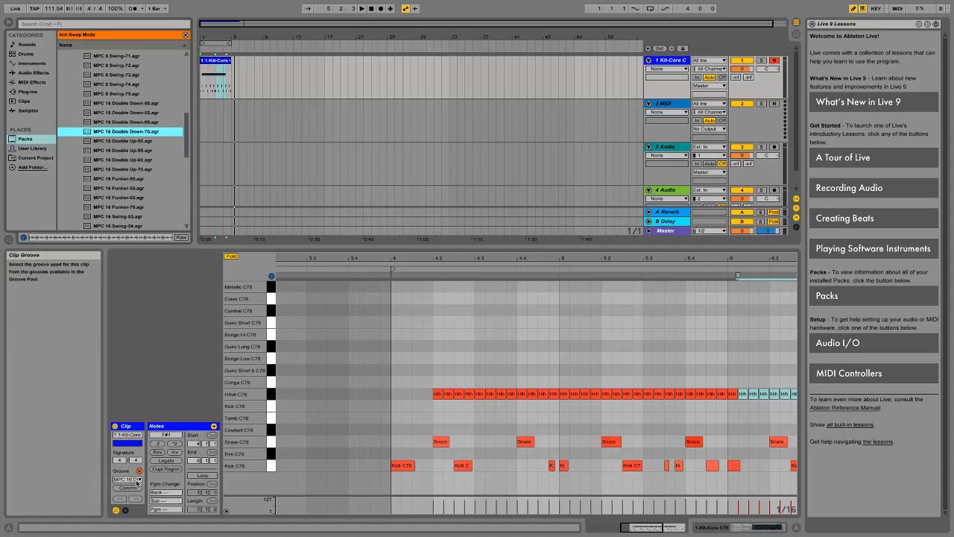
click(137, 478)
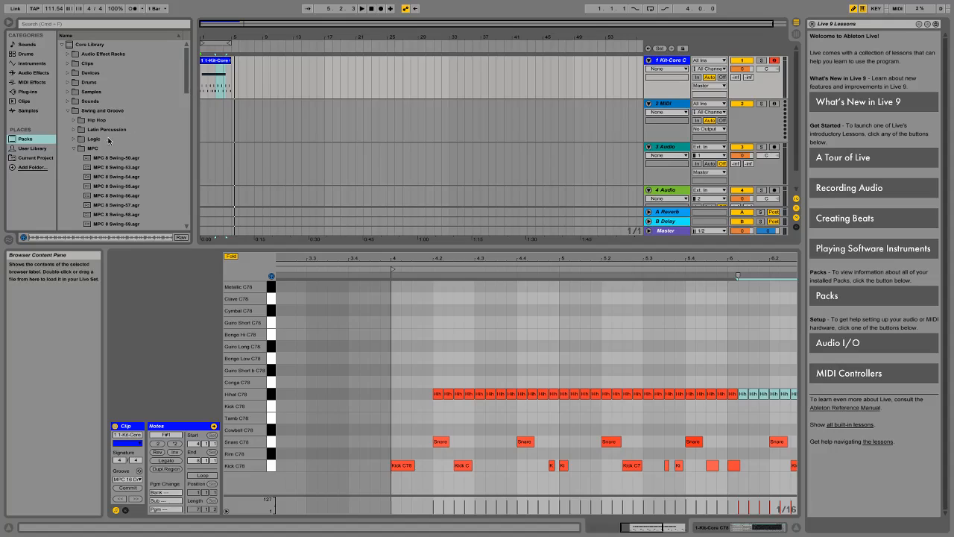
Step: Swap in an SP-1200 16 Swing groove, trying two different swing amounts
click(71, 148)
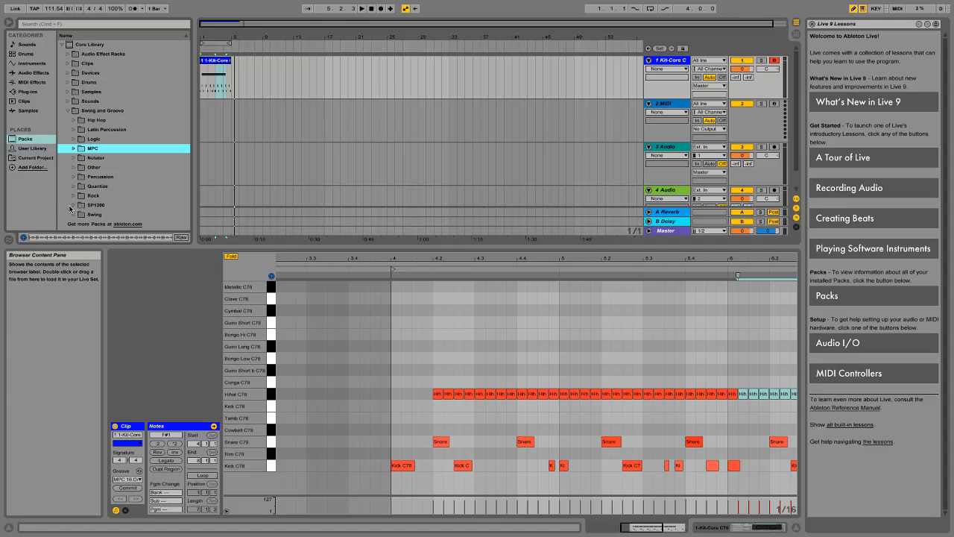
click(72, 206)
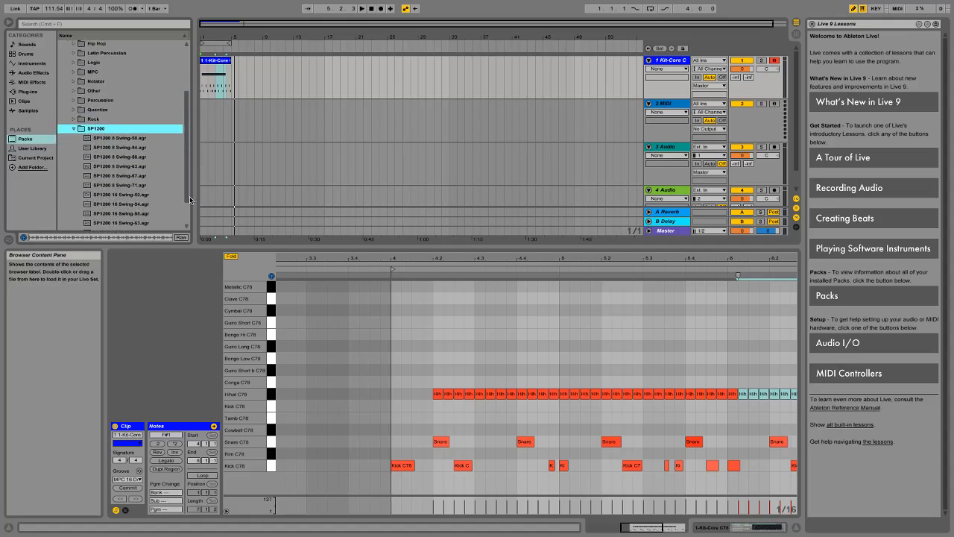
scroll(down, 3)
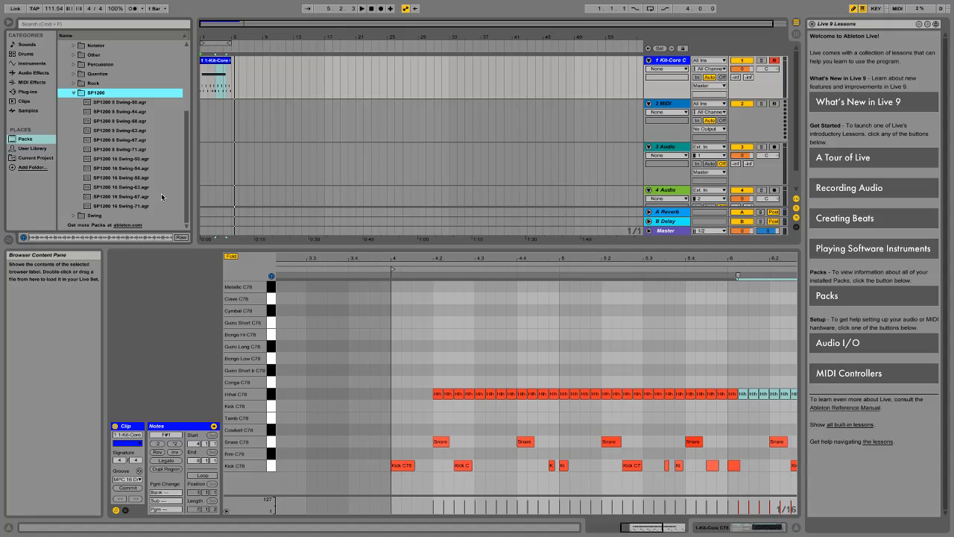
click(120, 188)
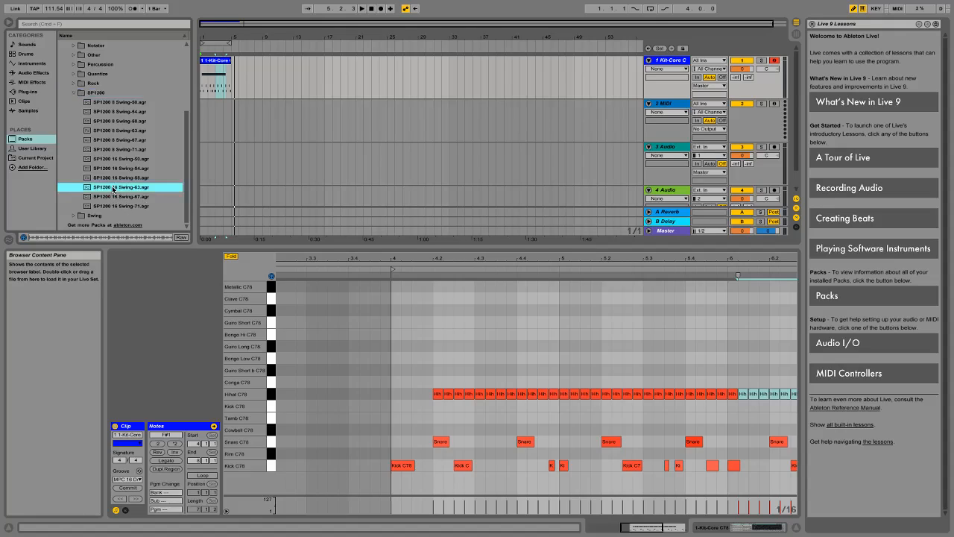
click(119, 177)
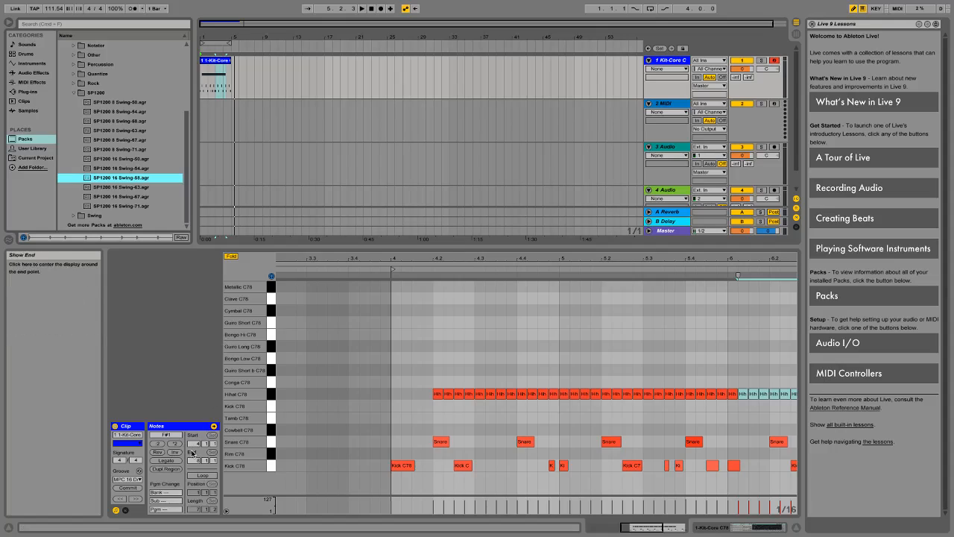
Step: Write the SP-1200 groove's swing into the clip notes from the Clip box
click(127, 480)
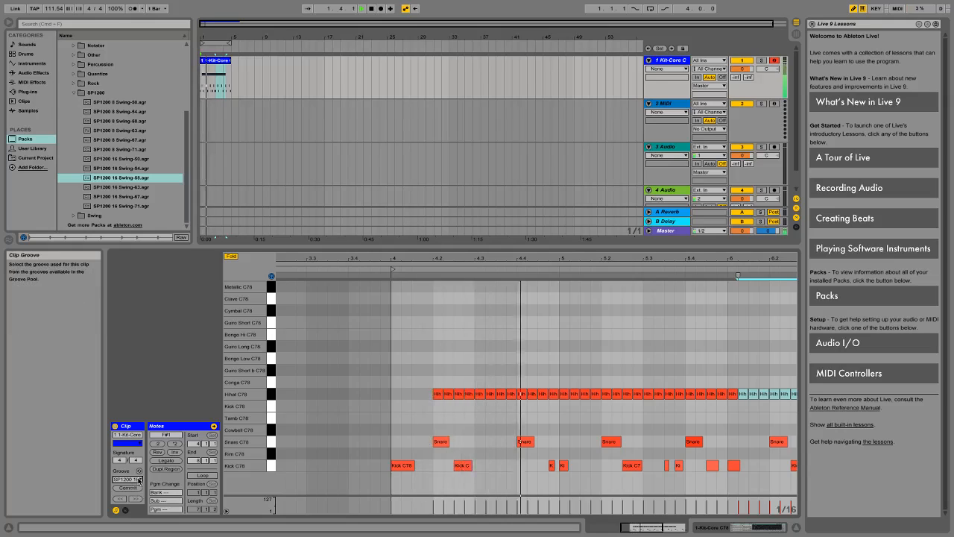
click(128, 480)
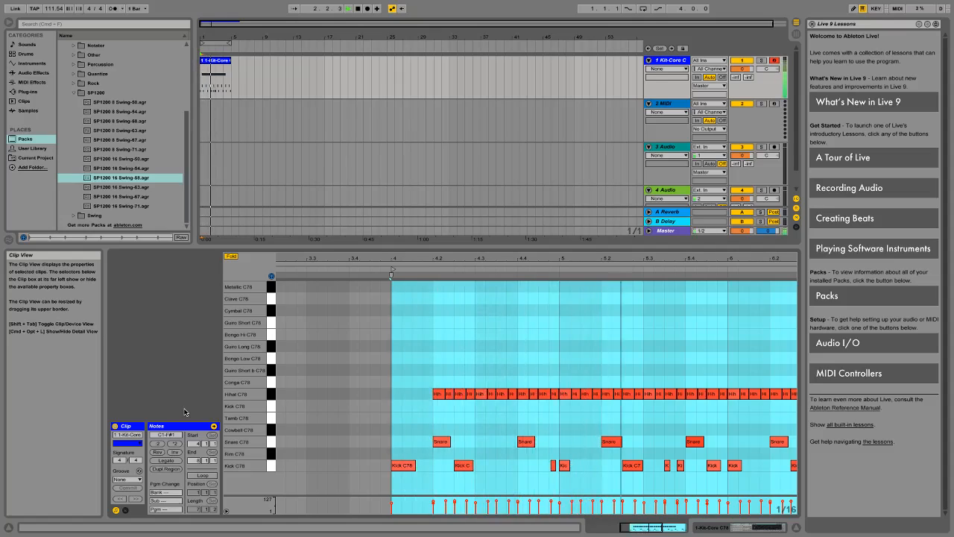
Step: Play back the clip with the committed swung kick, snare and hi-hat positions
click(349, 9)
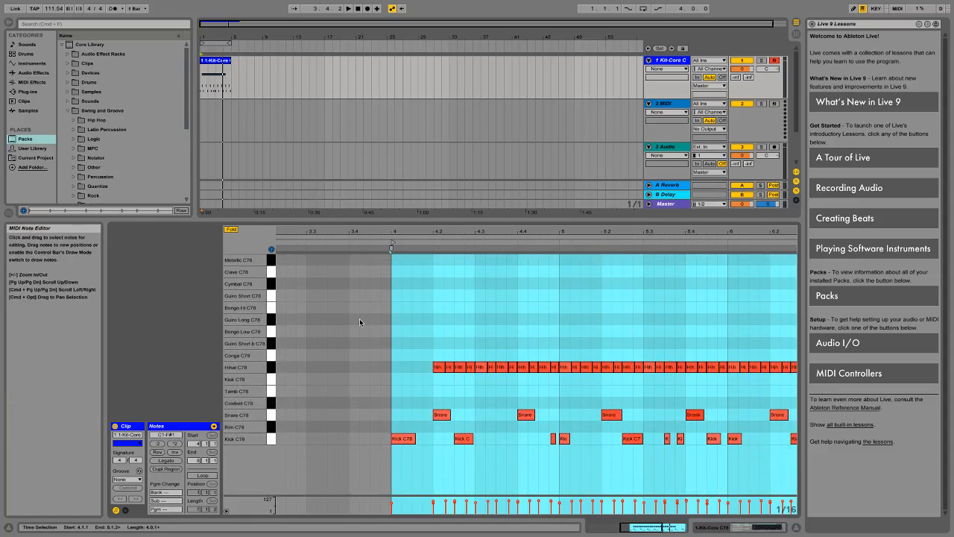
mouse_move(492, 353)
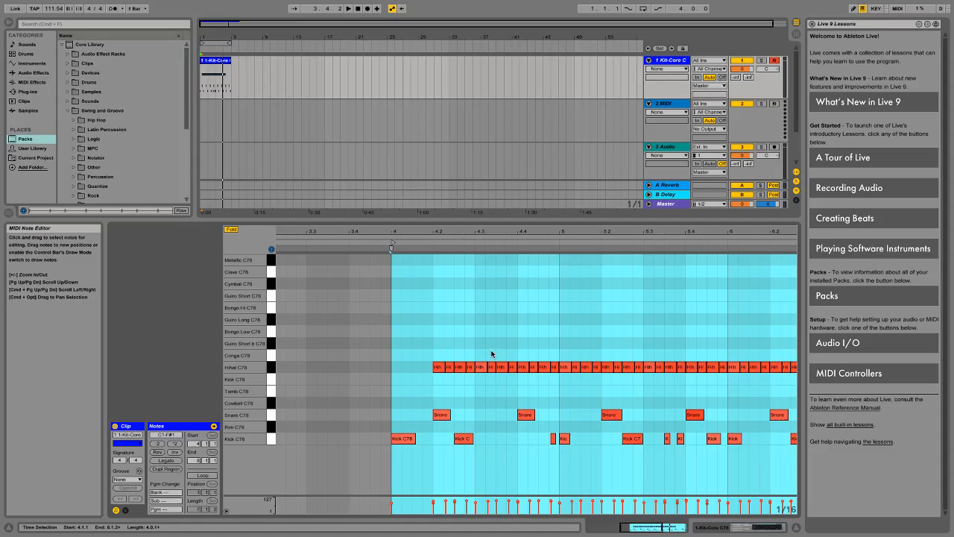
mouse_move(360, 488)
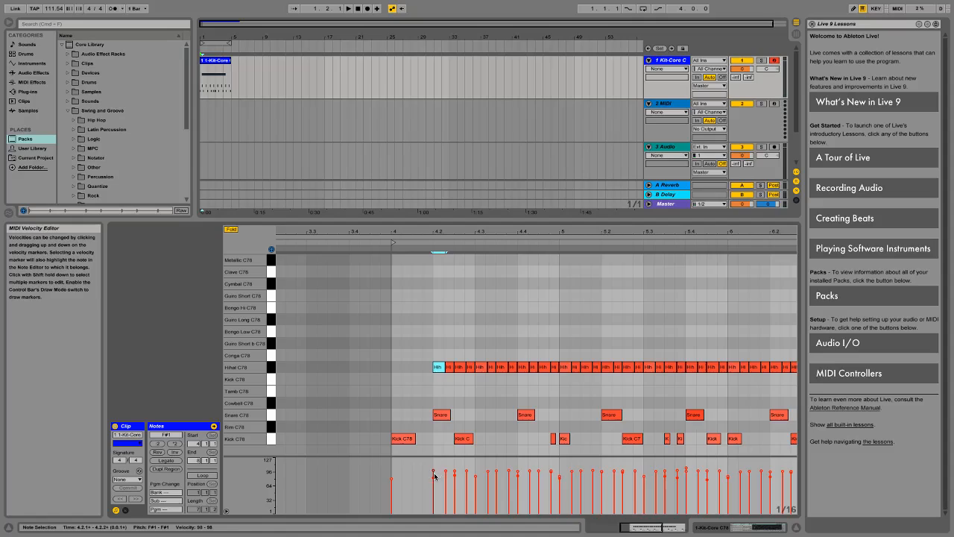
mouse_move(549, 374)
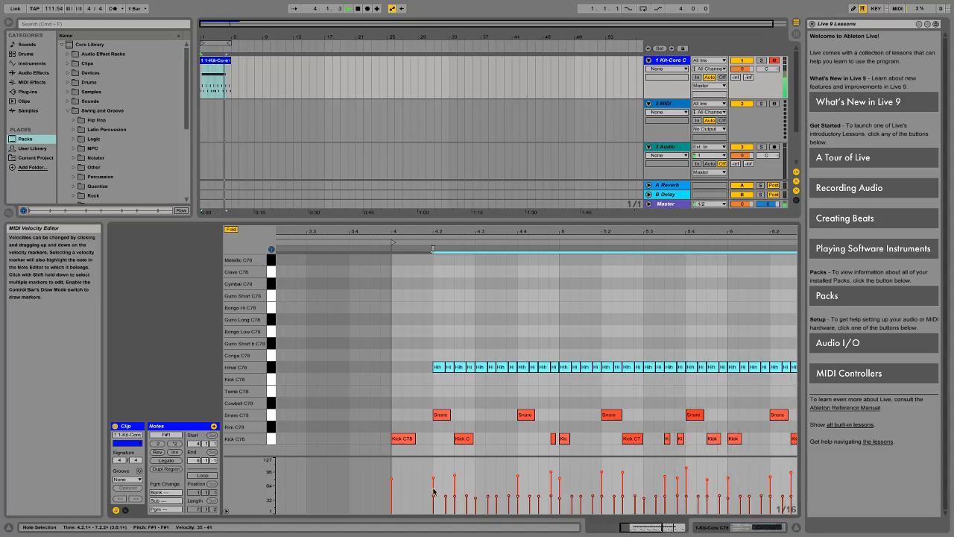
Step: Play the clip and preview the Closed Hihat key to select its notes for velocity editing
click(349, 9)
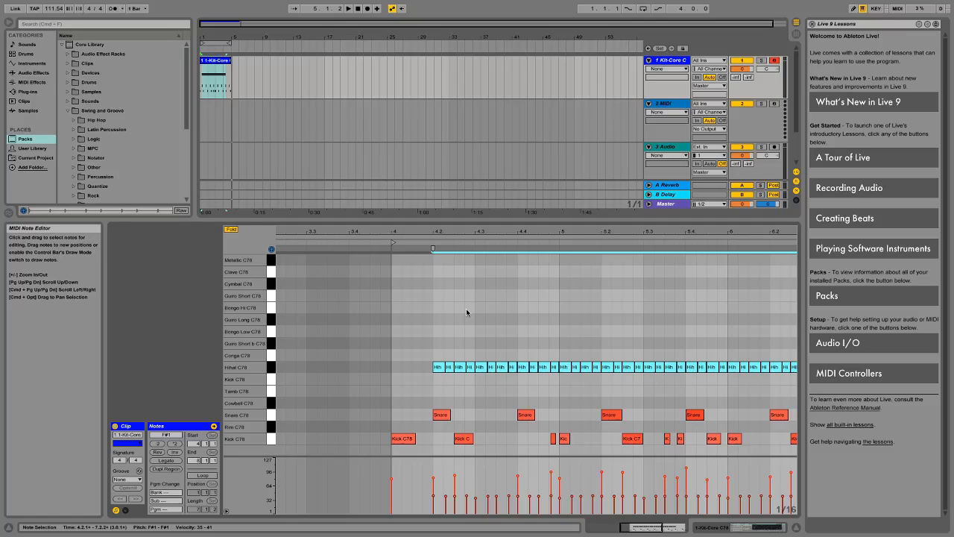
mouse_move(407, 403)
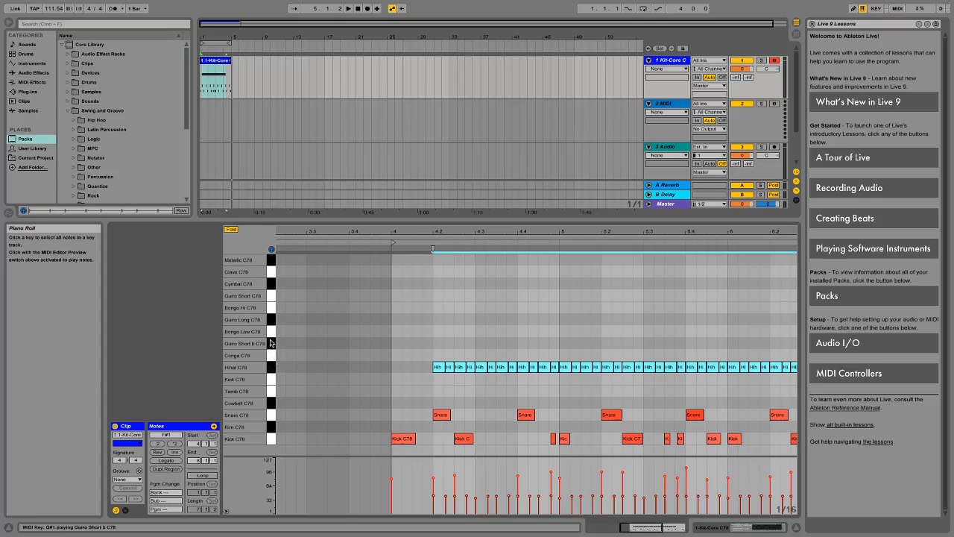
mouse_move(272, 367)
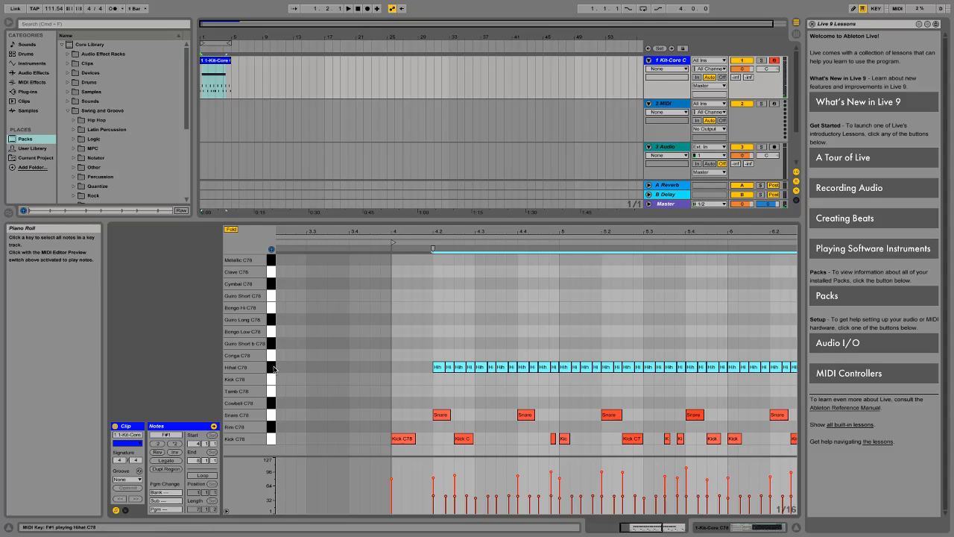
click(271, 367)
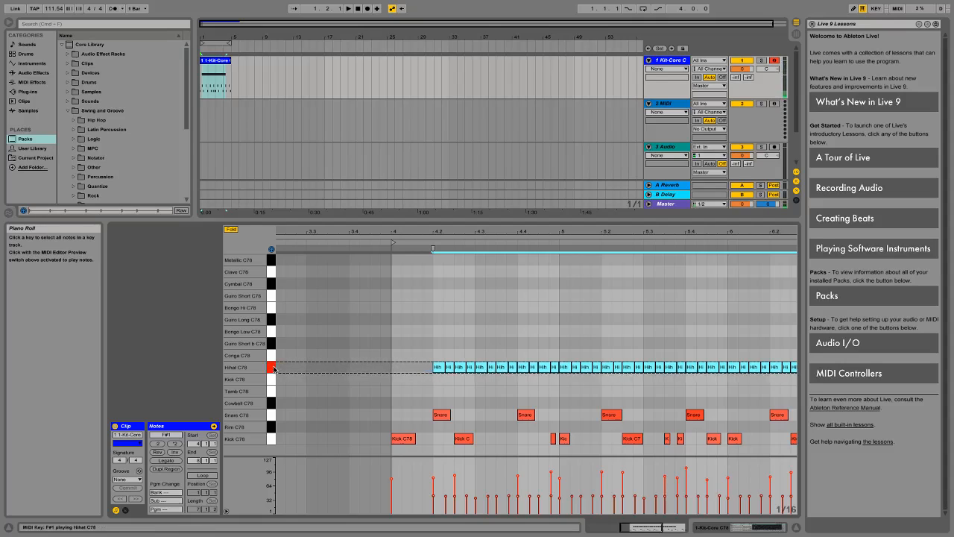